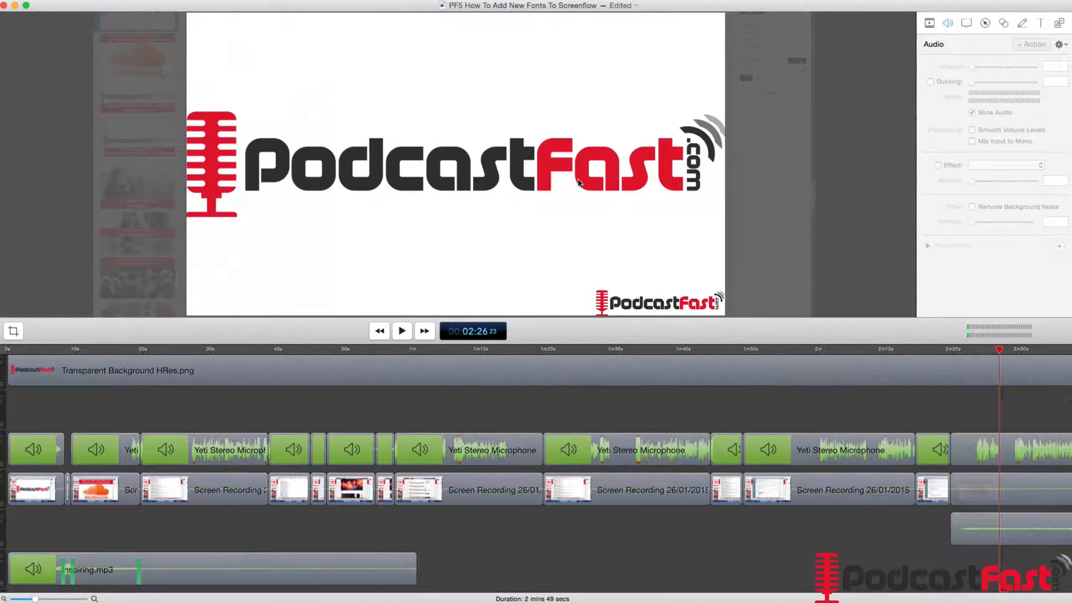
mouse_move(662, 179)
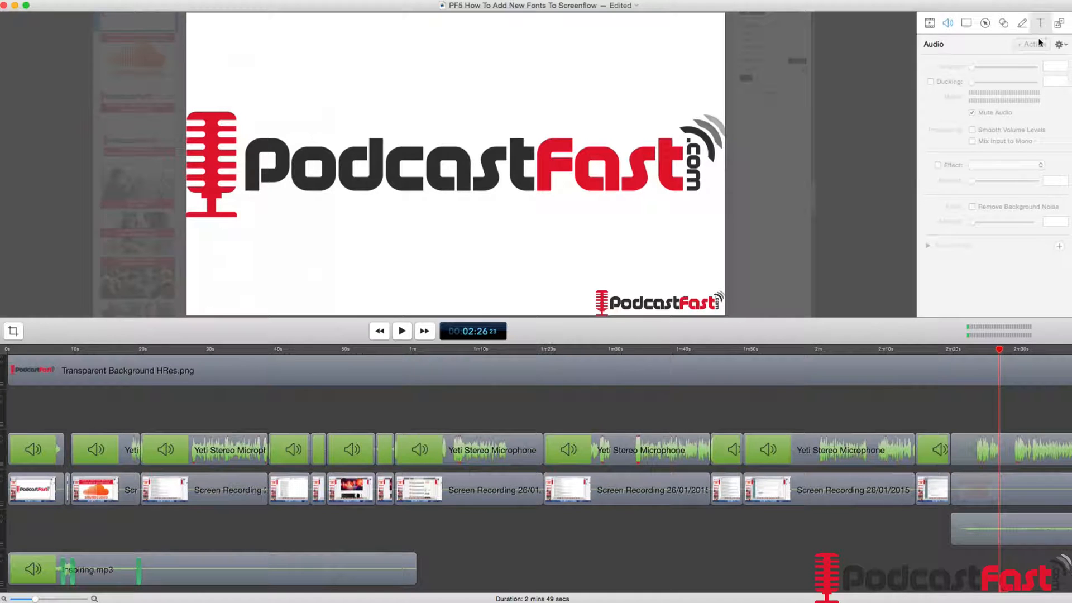
Add a new text box at size 288 above the logo and check the Font list for the new font.
click(1041, 22)
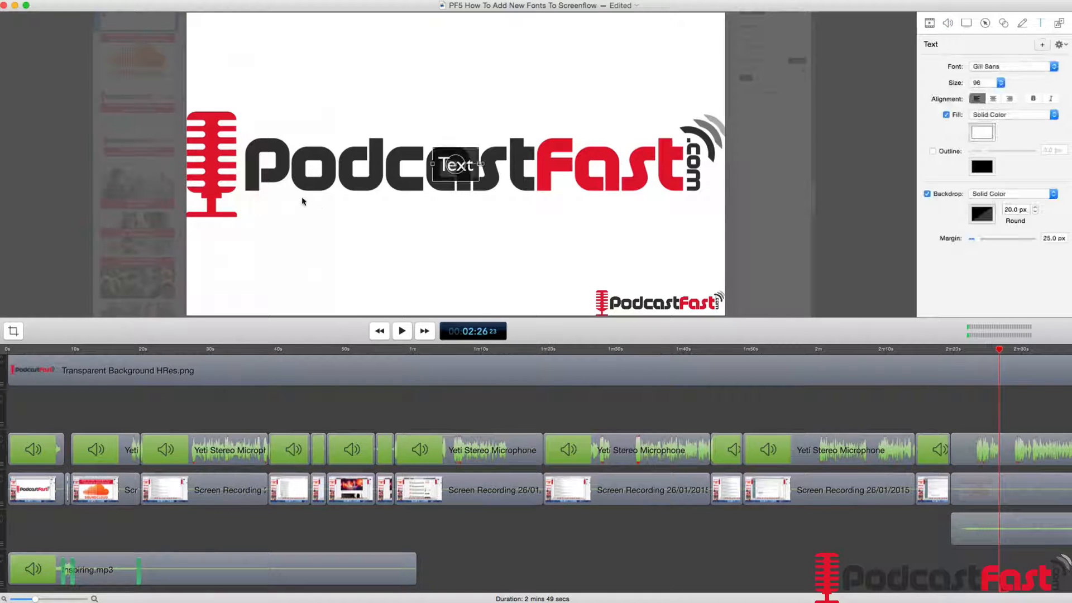
click(1000, 82)
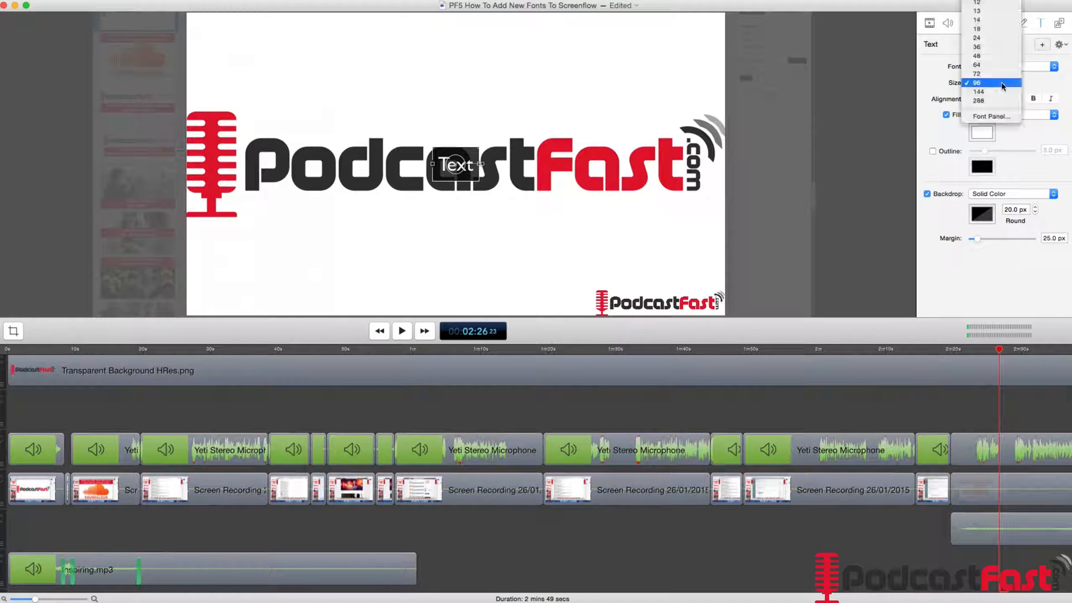
click(977, 100)
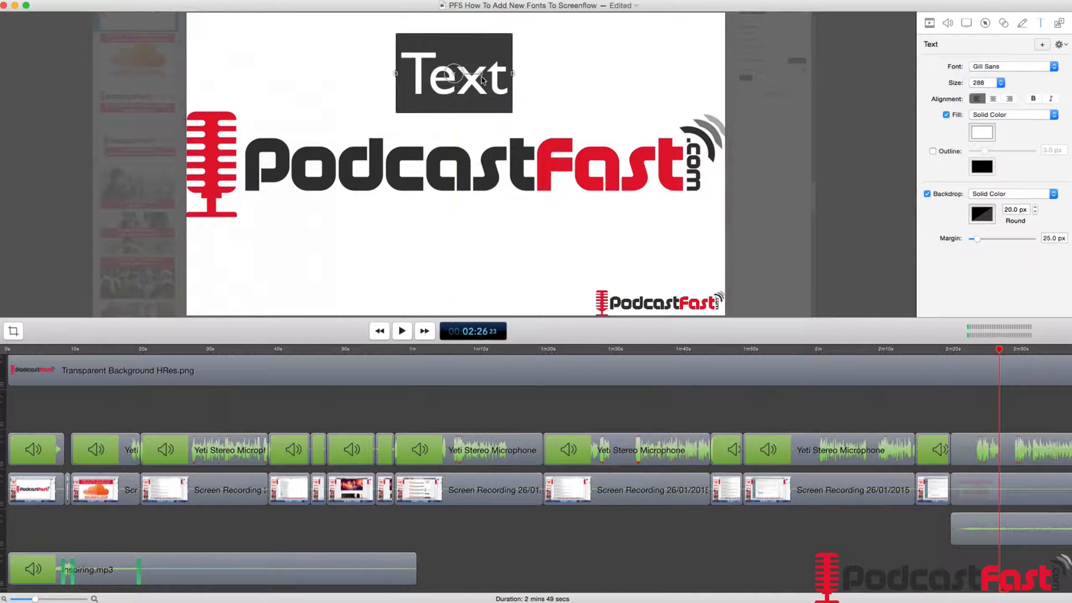
click(1011, 66)
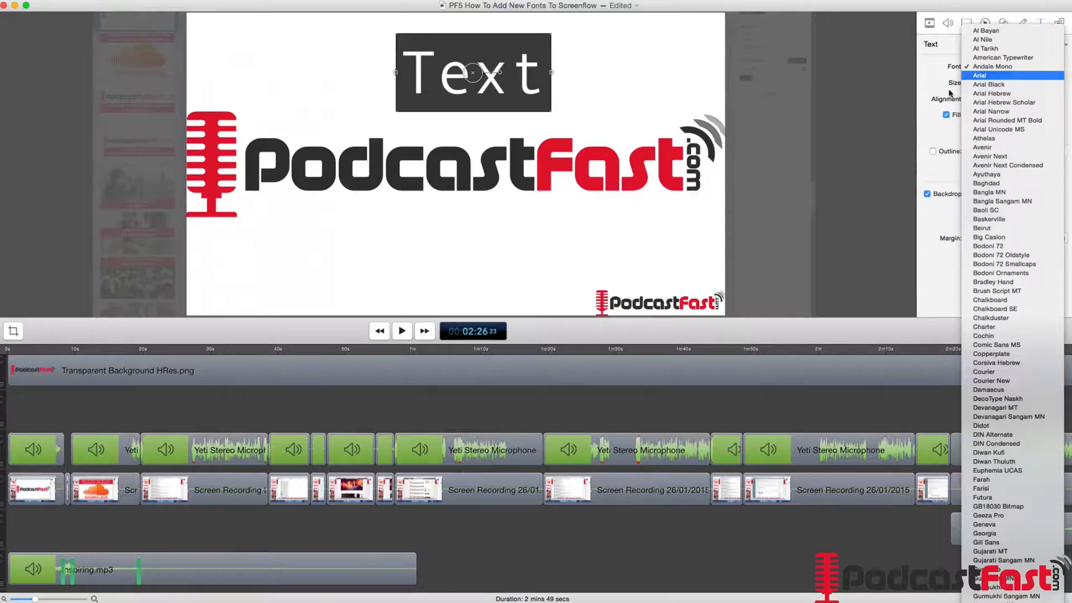
click(992, 66)
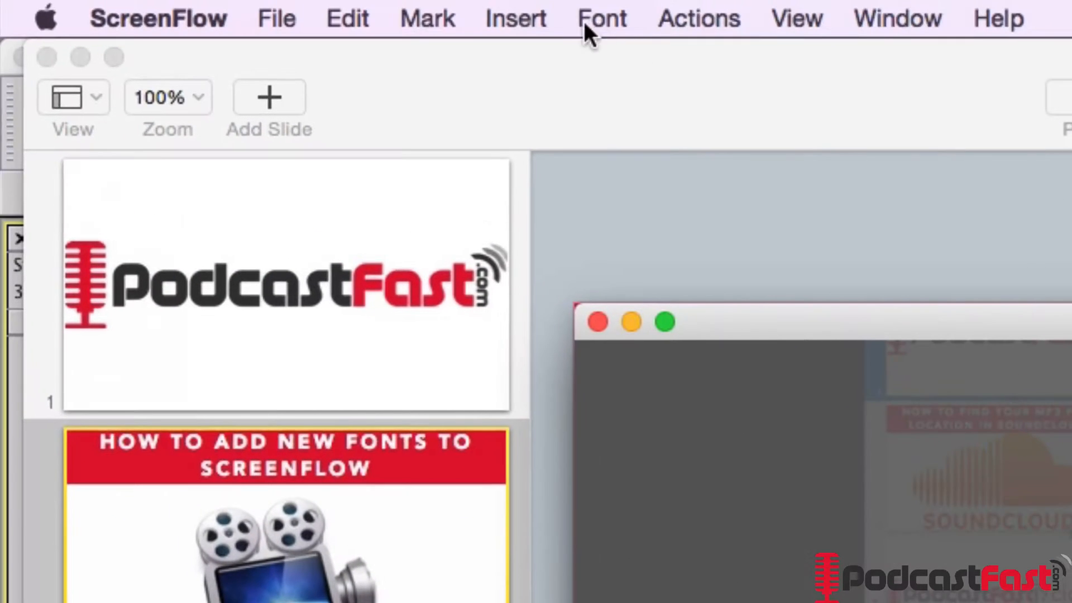
mouse_move(608, 32)
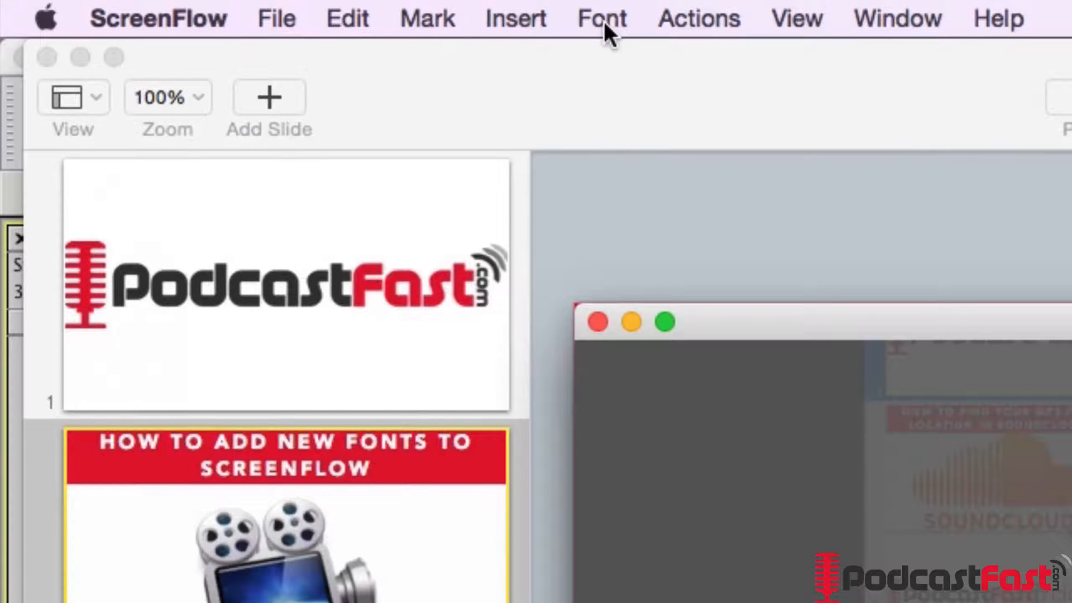
Show the system Fonts panel and launch Manage Fonts from its gear menu.
click(601, 18)
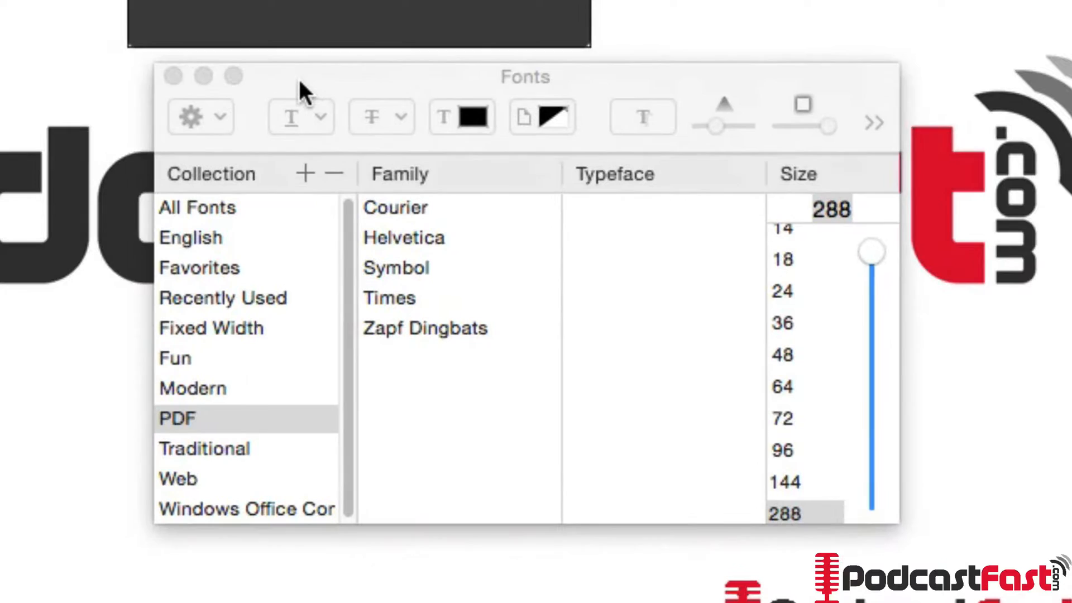
mouse_move(318, 199)
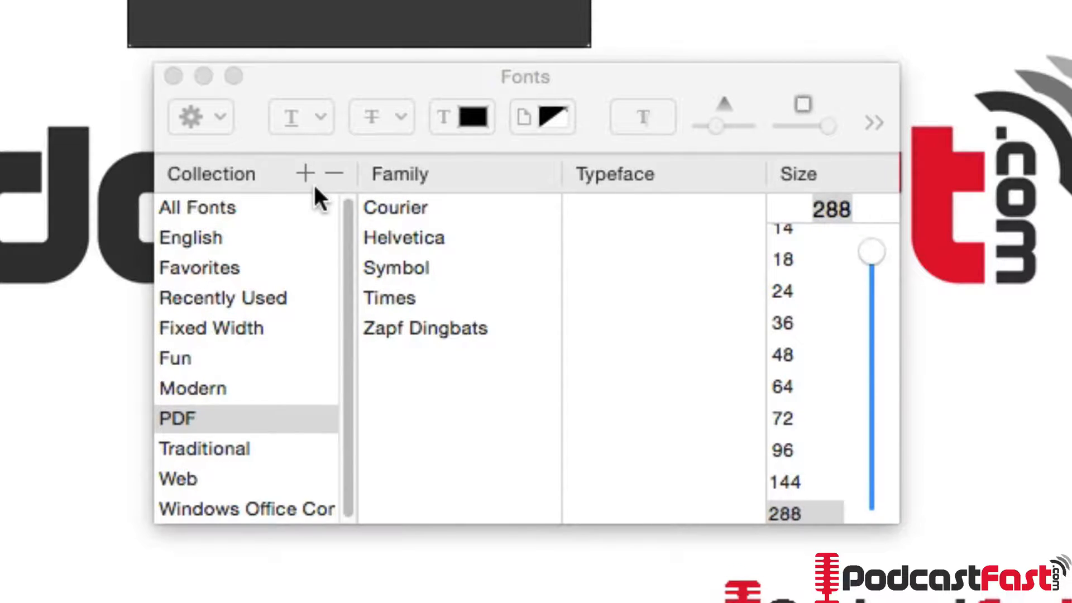
click(198, 116)
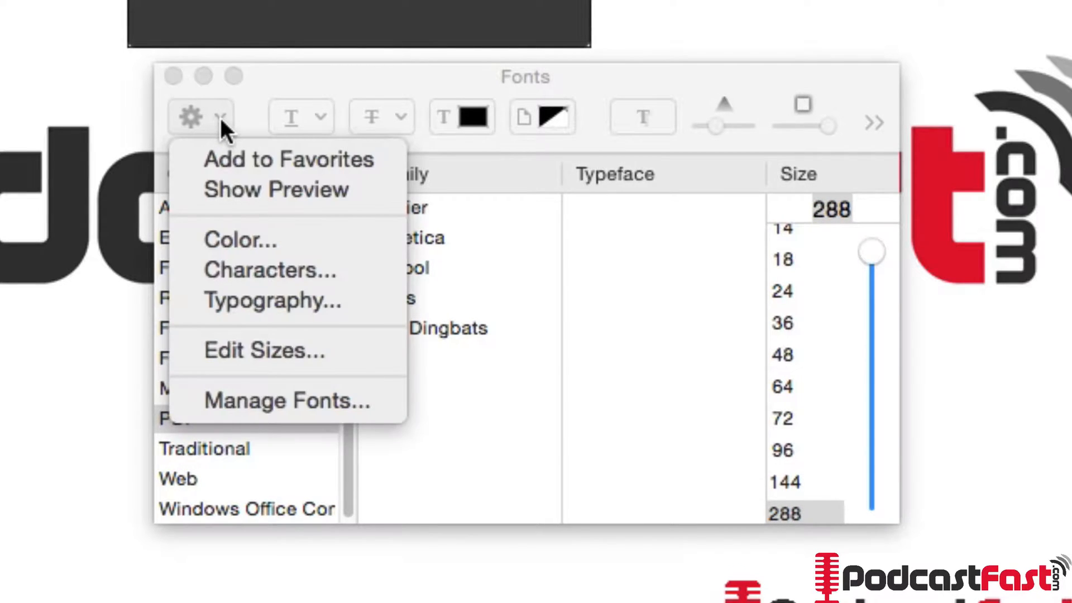
click(199, 116)
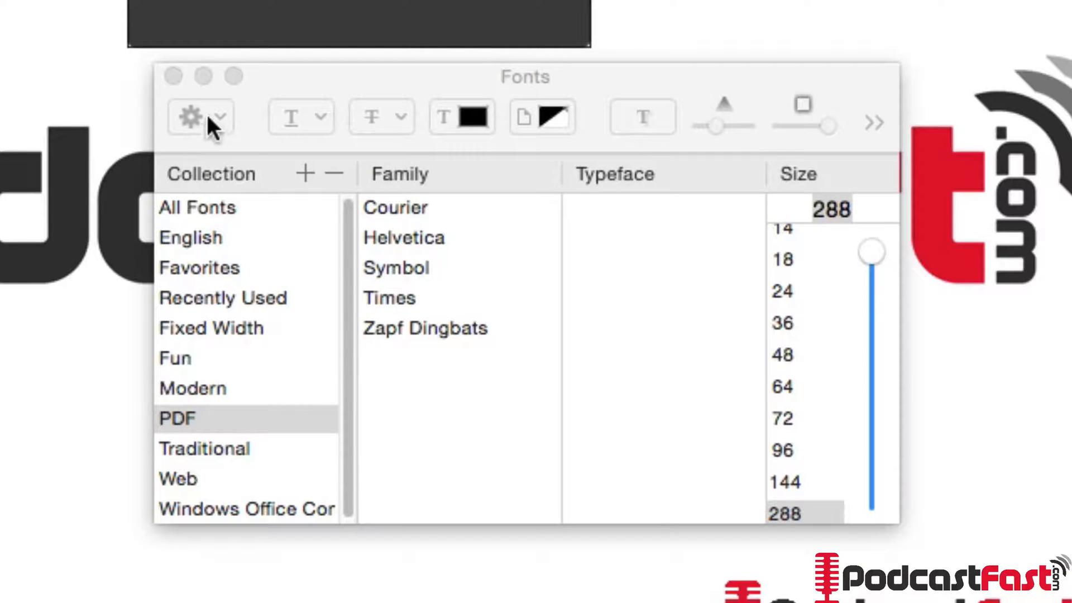
click(199, 116)
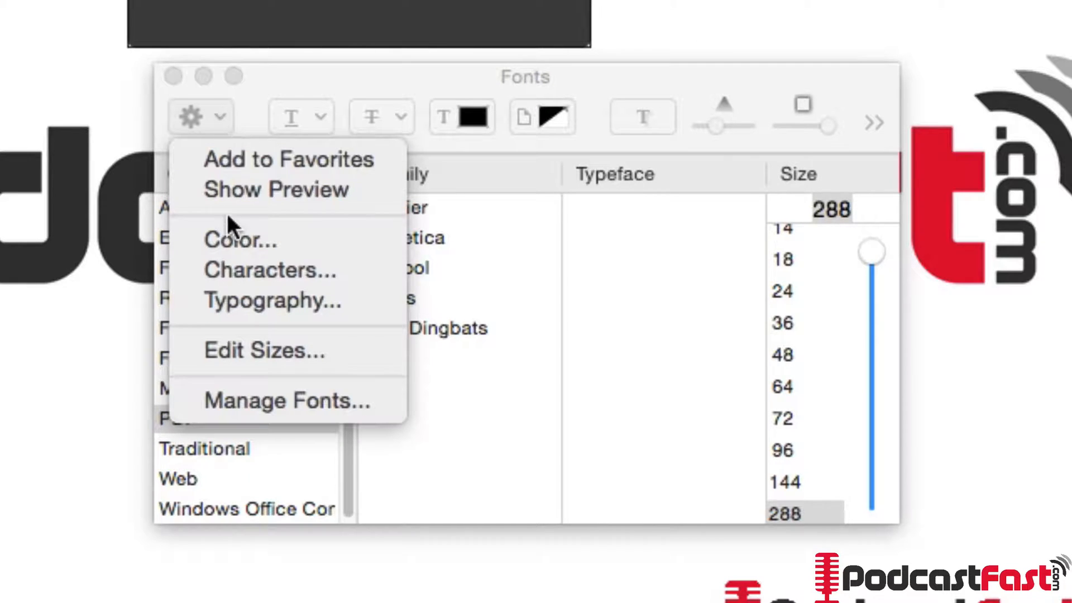
click(199, 116)
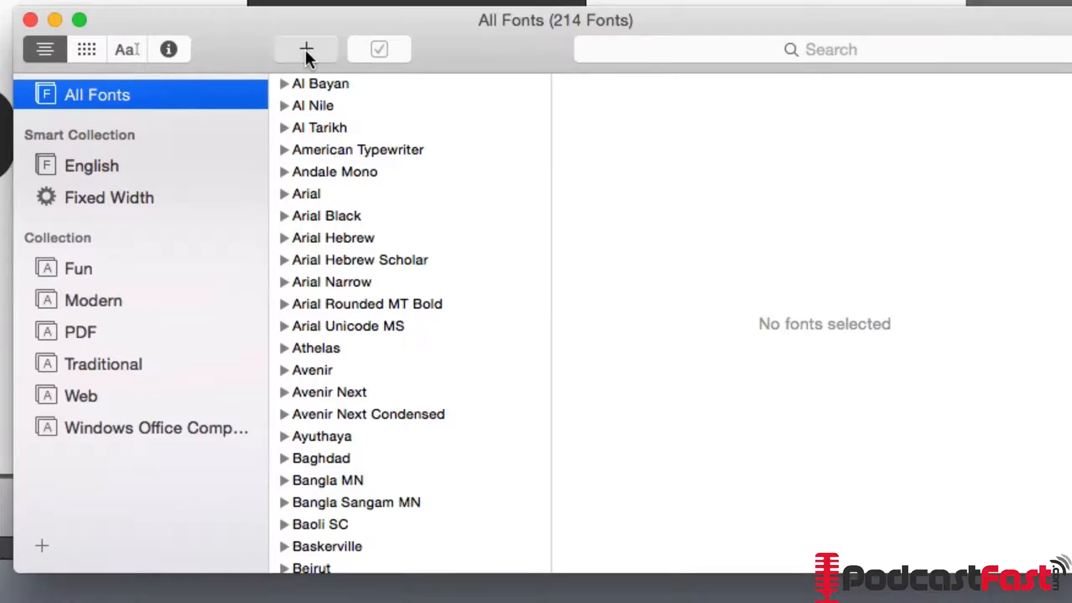
Install the Age font file and view it in the User collection.
click(305, 48)
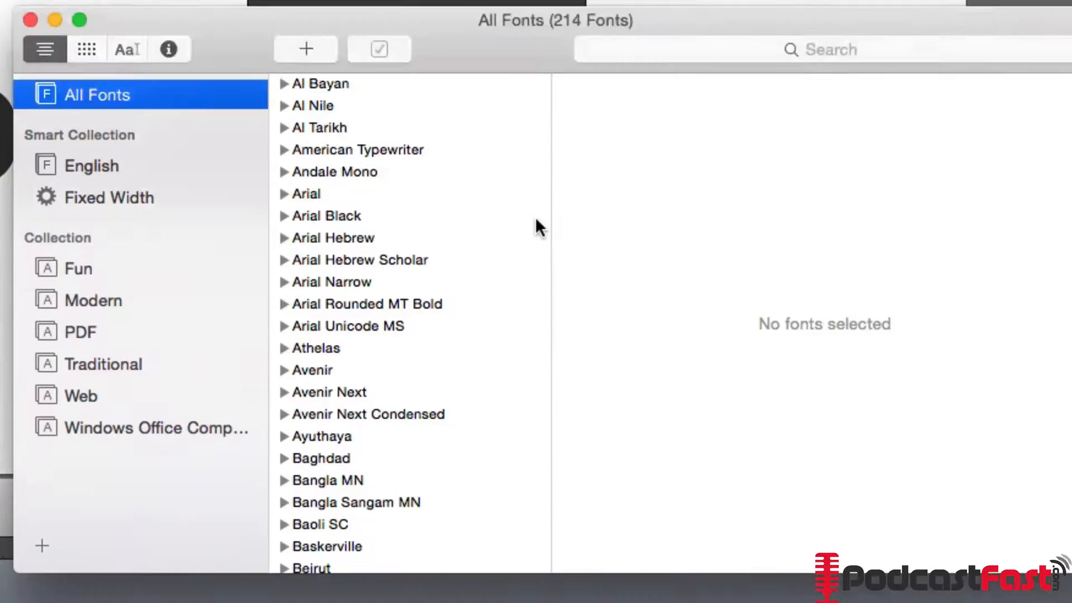
mouse_move(327, 292)
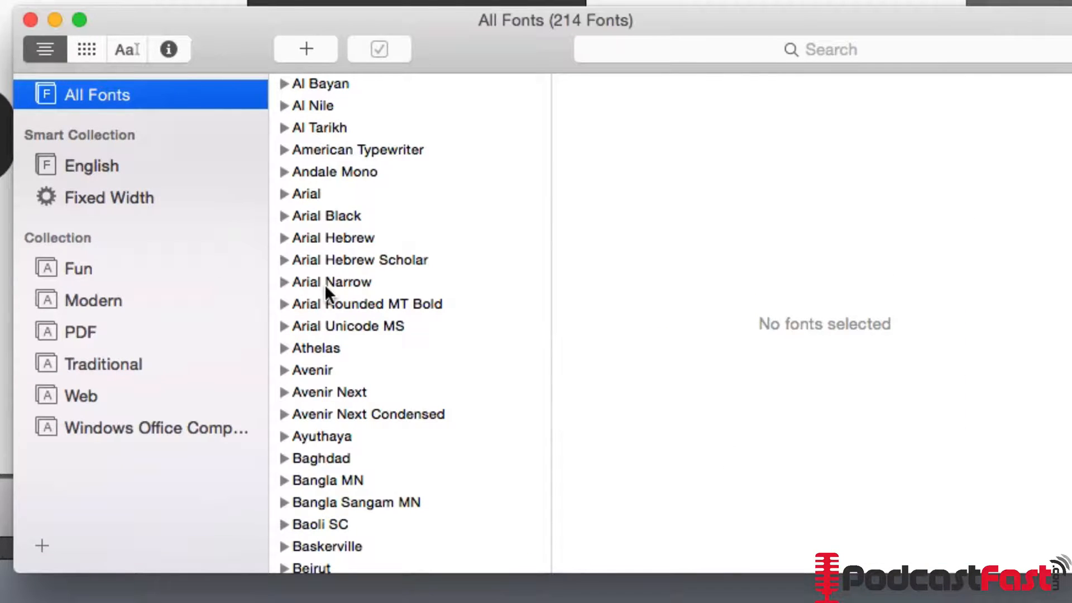
click(81, 158)
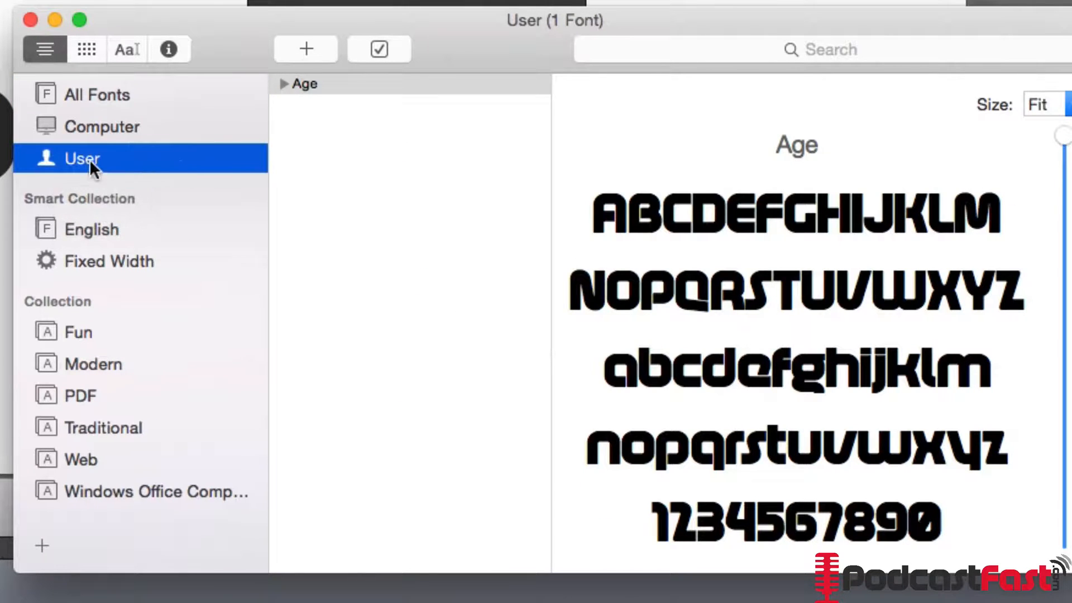
mouse_move(173, 269)
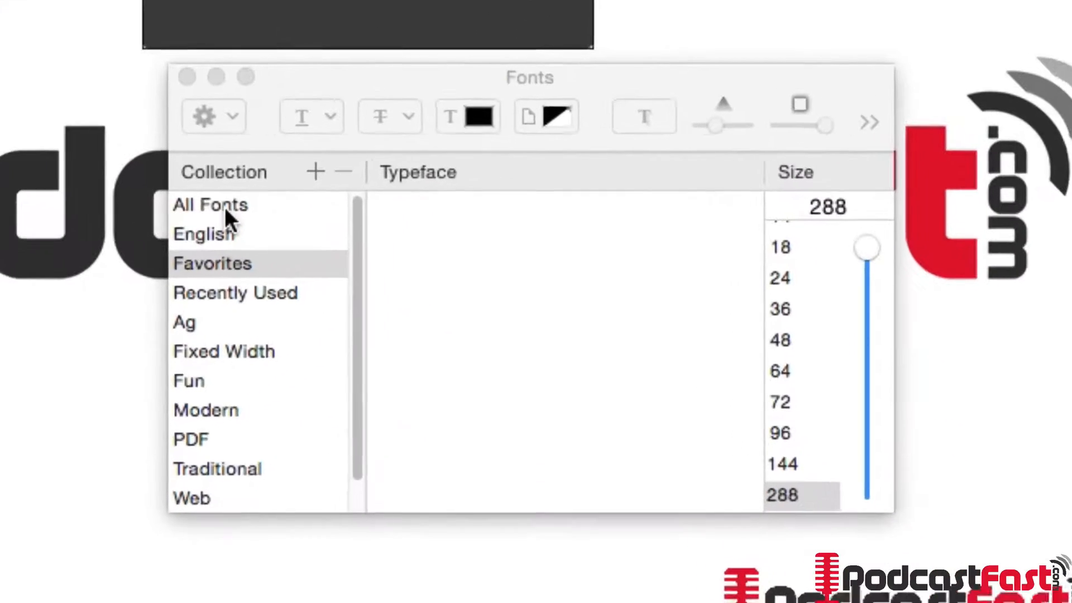
Confirm Age is listed under All Fonts, then close the Fonts panel.
click(210, 204)
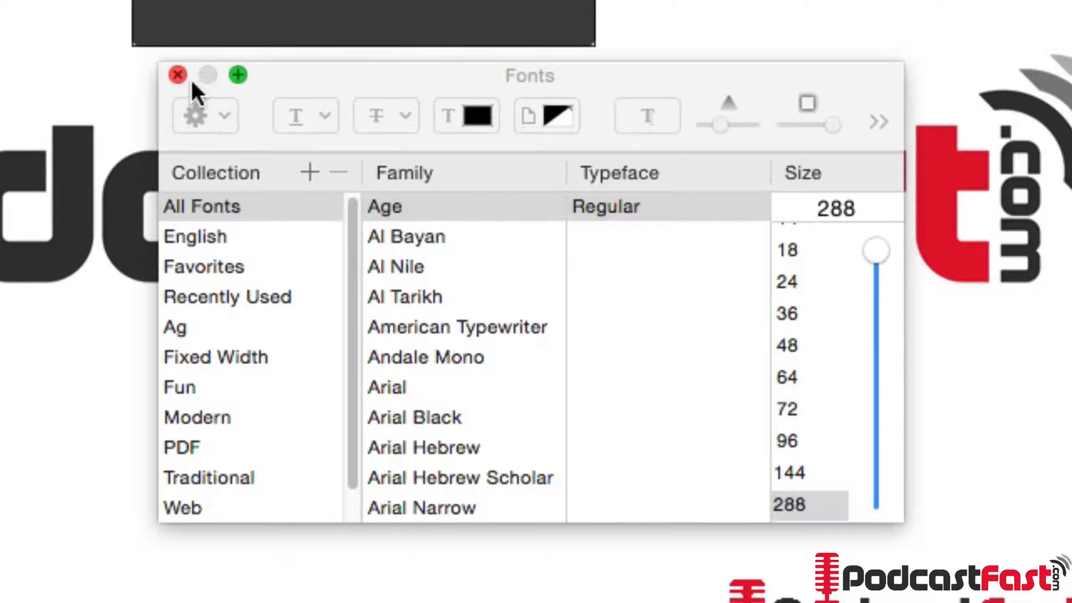
click(177, 75)
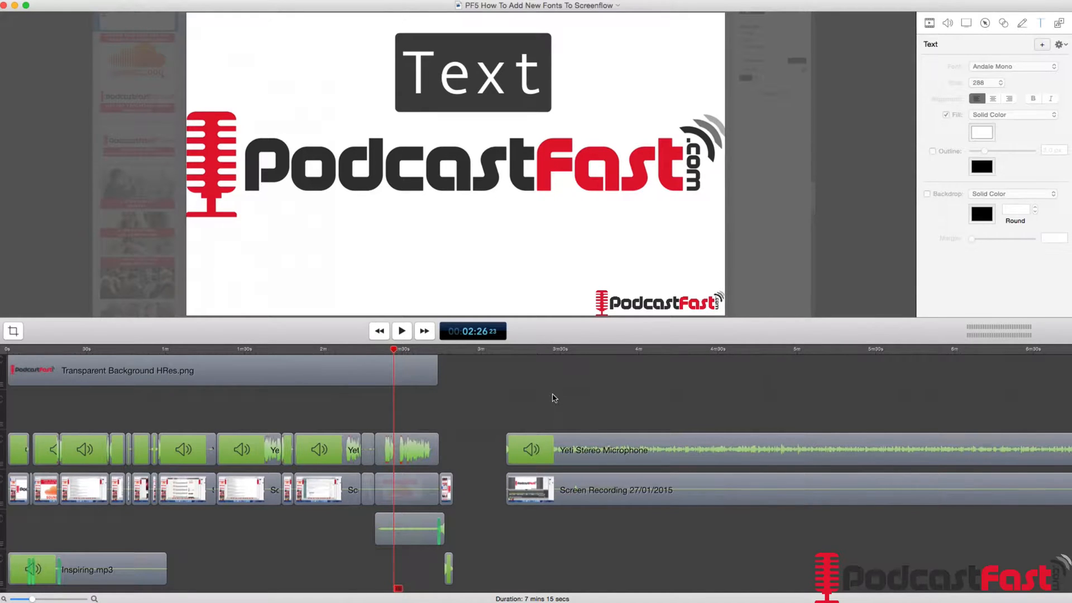
mouse_move(604, 422)
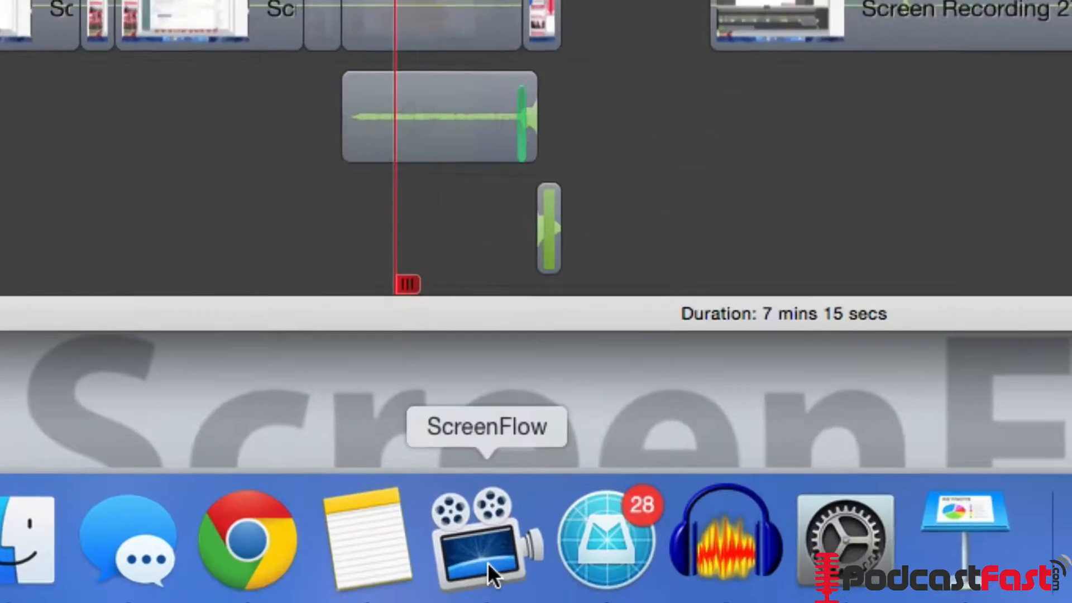
Quit ScreenFlow from the Dock so it reloads with the Age font.
right_click(487, 540)
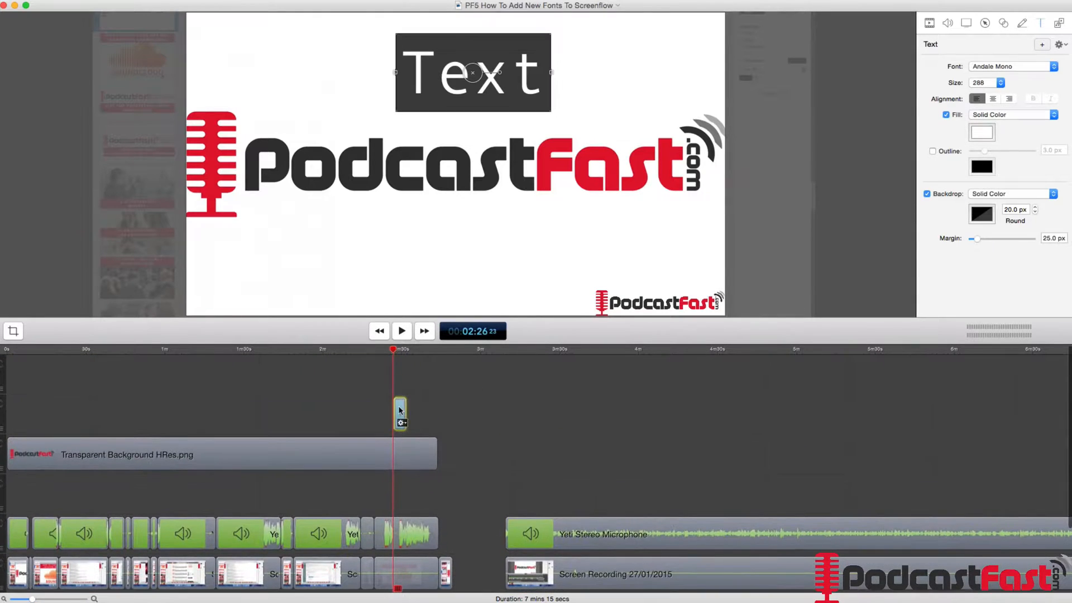
Set the text element in the Age font and remove its dark backdrop.
click(1012, 65)
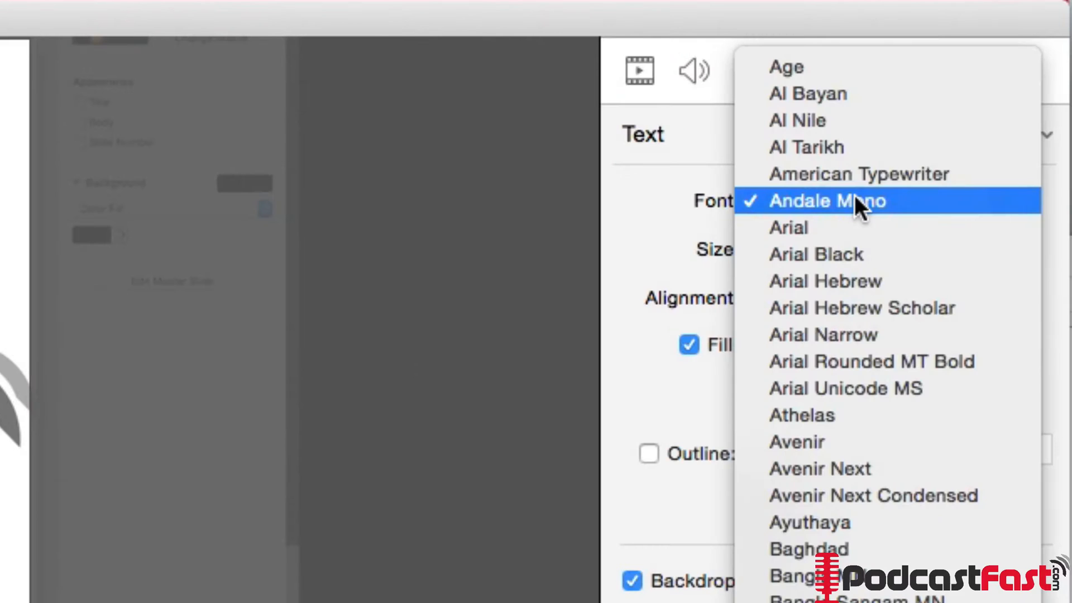
click(786, 66)
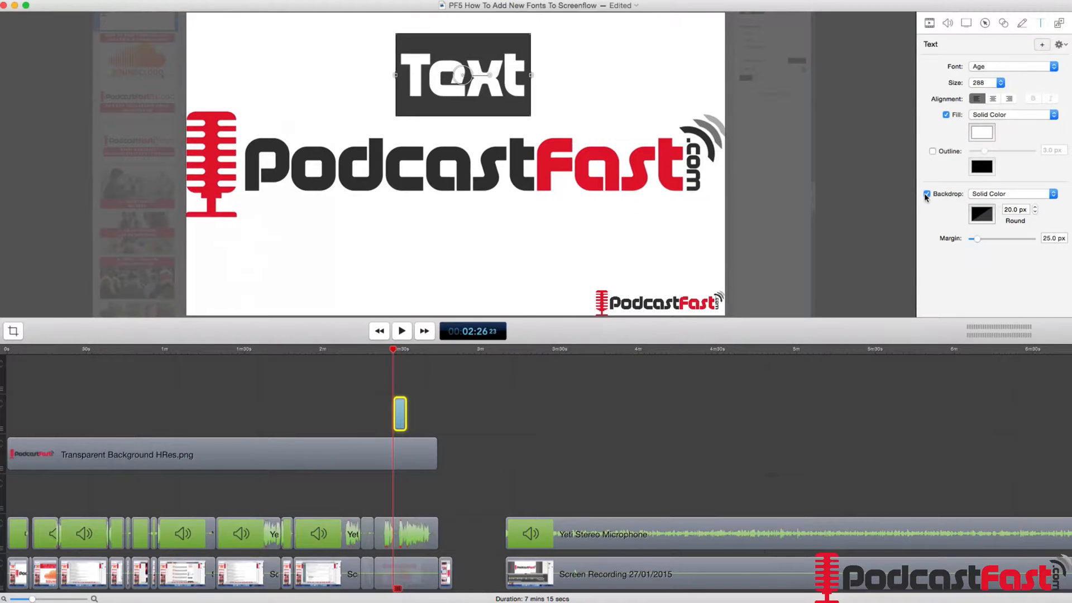
click(926, 193)
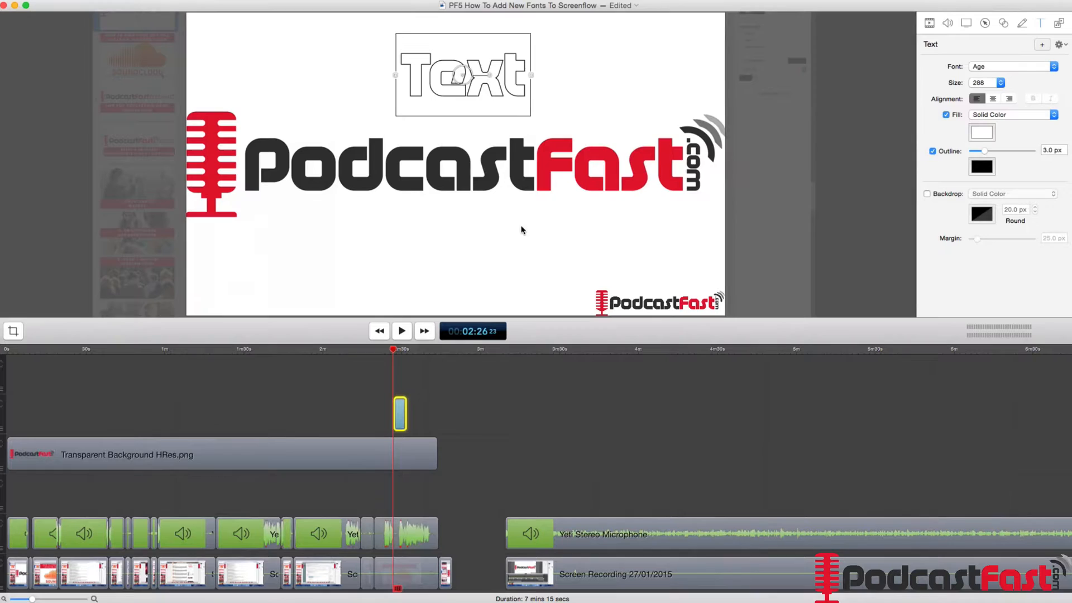